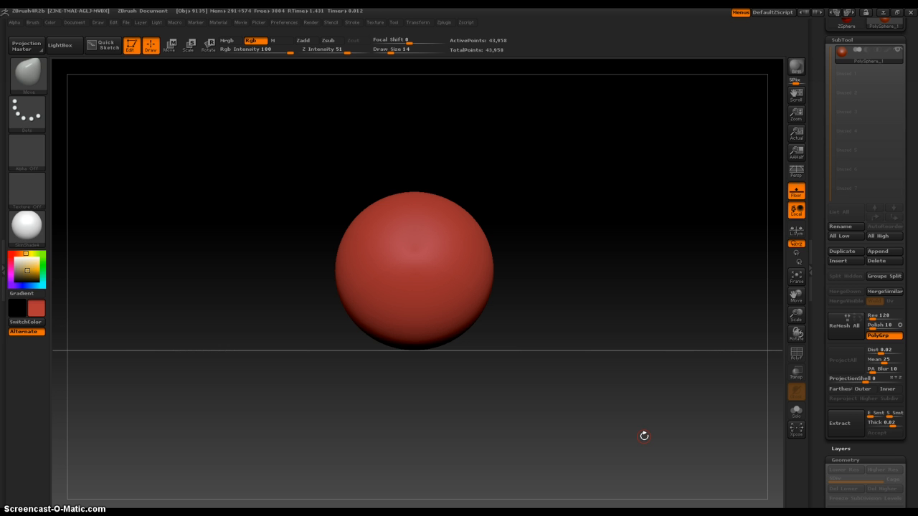
mouse_move(373, 187)
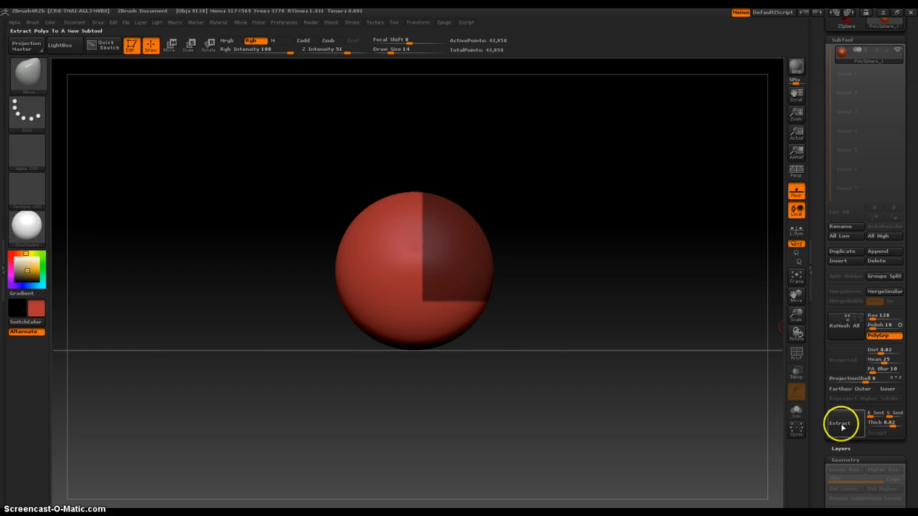
mouse_move(846, 430)
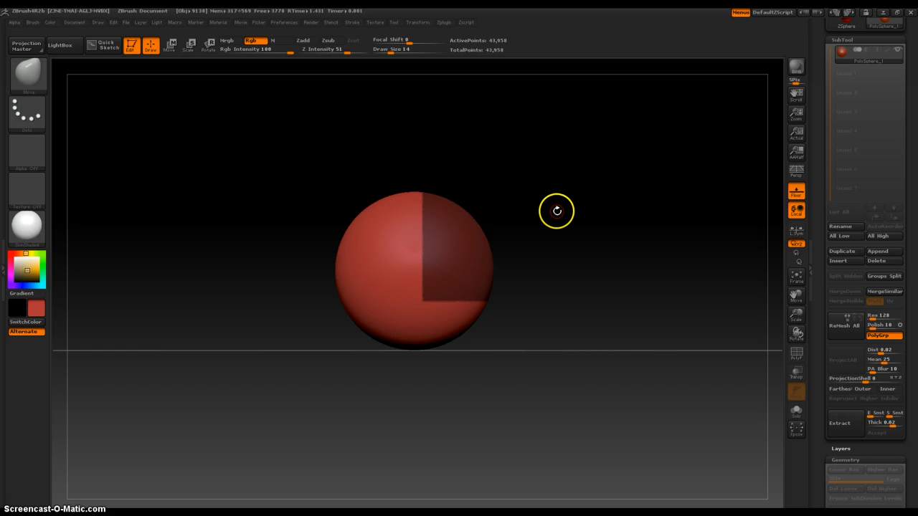
mouse_move(535, 227)
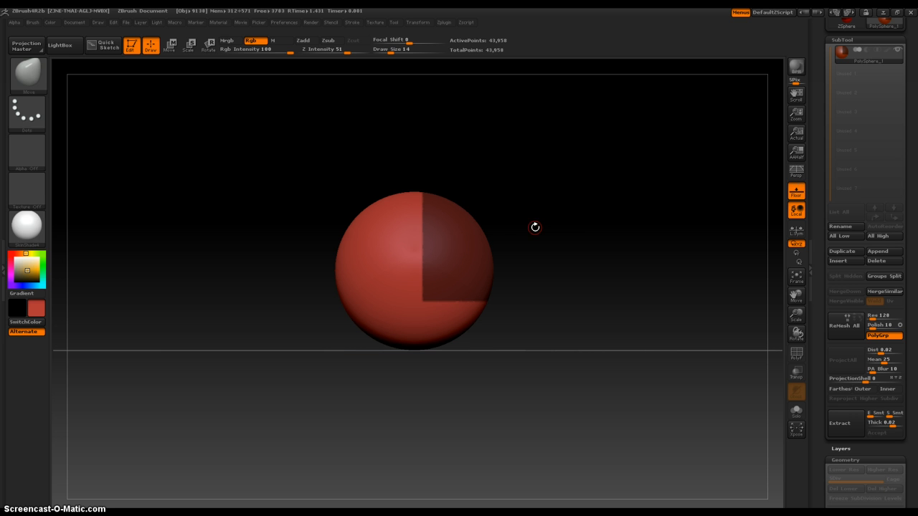
mouse_move(674, 353)
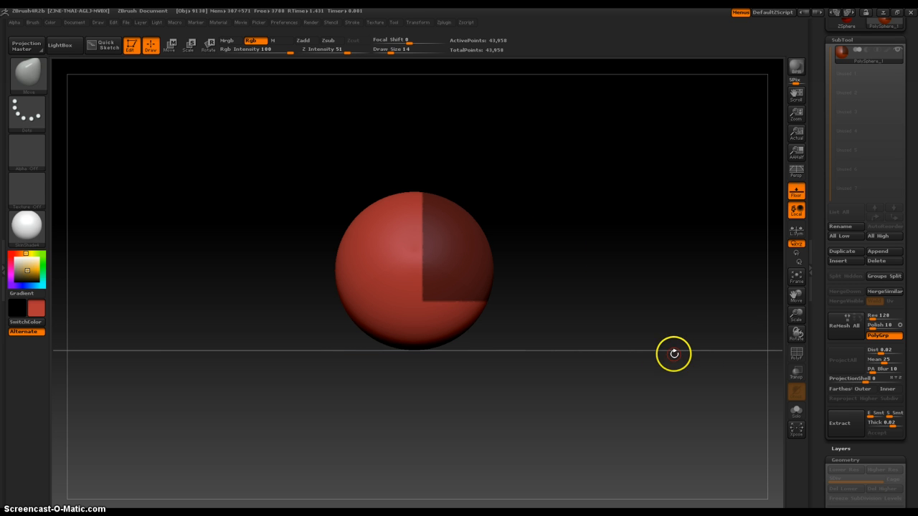
mouse_move(561, 345)
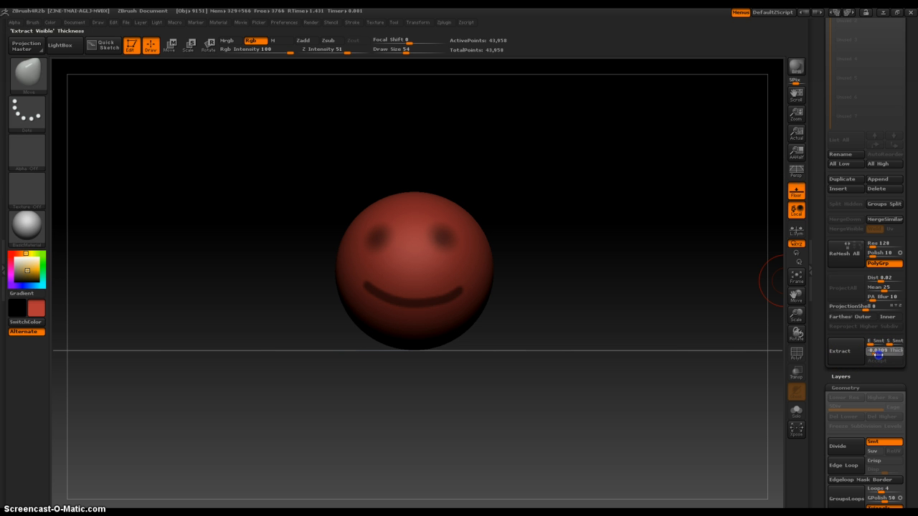
mouse_move(880, 357)
type("0.0123")
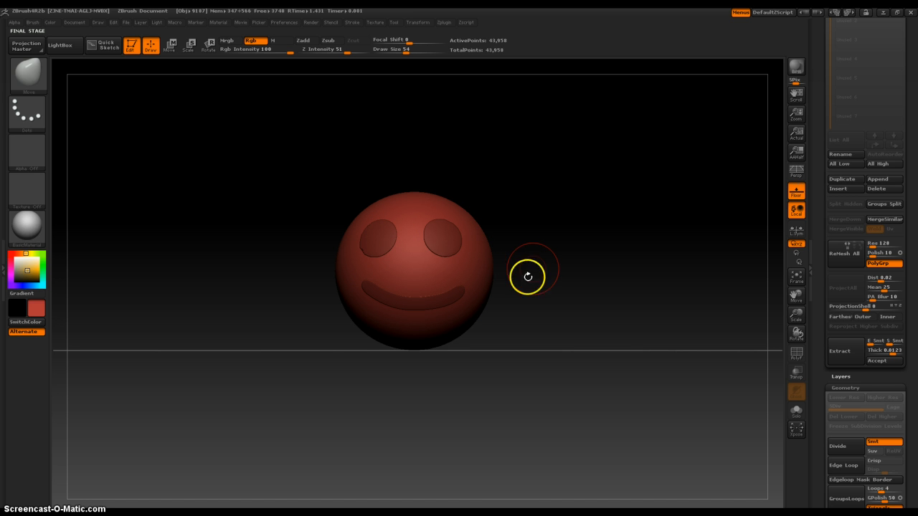
mouse_move(540, 321)
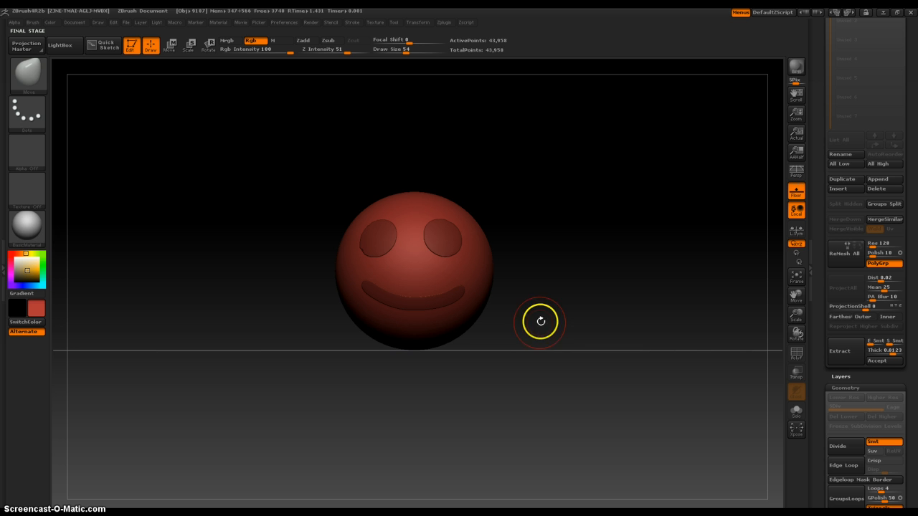
mouse_move(552, 316)
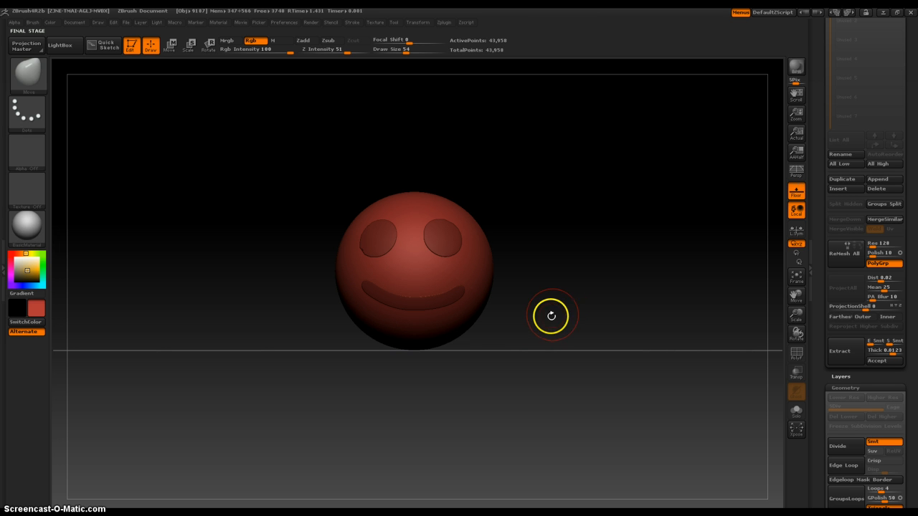
mouse_move(596, 291)
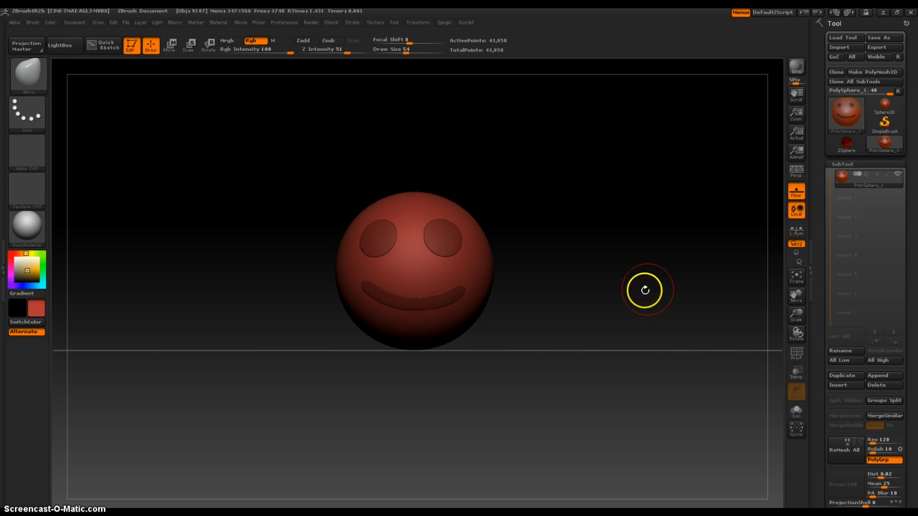
mouse_move(809, 310)
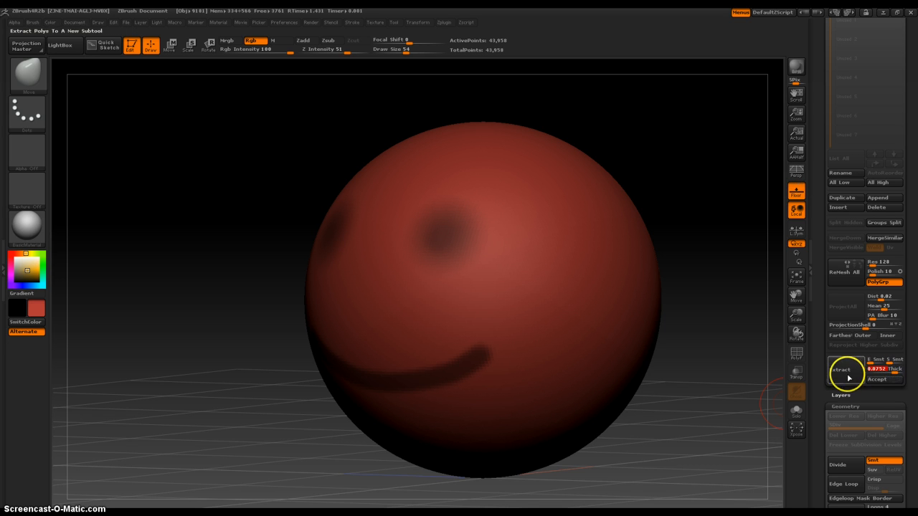
Step: Set the SubTool Extract Thick slider to 0.0752 for the masked eyes and smile
left_click(840, 370)
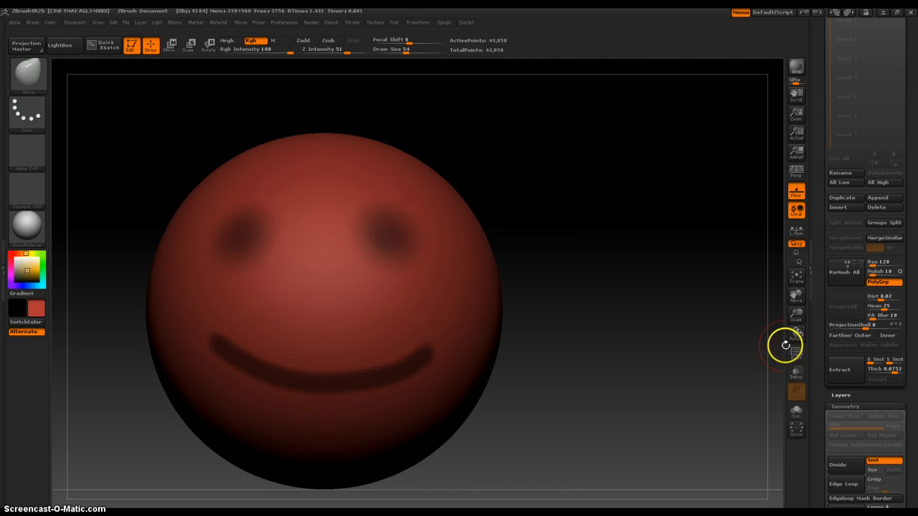
mouse_move(845, 370)
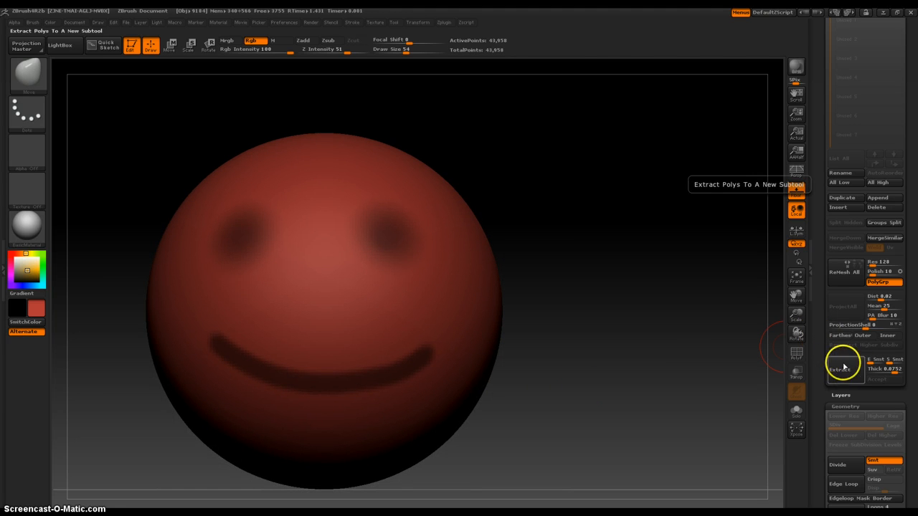
Step: Extract the masked eyes and smile as thick shells and accept them
left_click(844, 370)
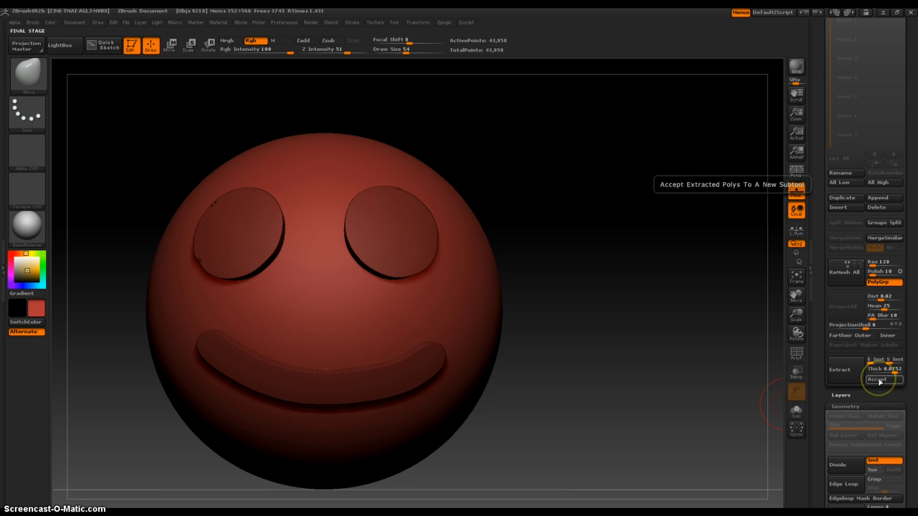
left_click(876, 380)
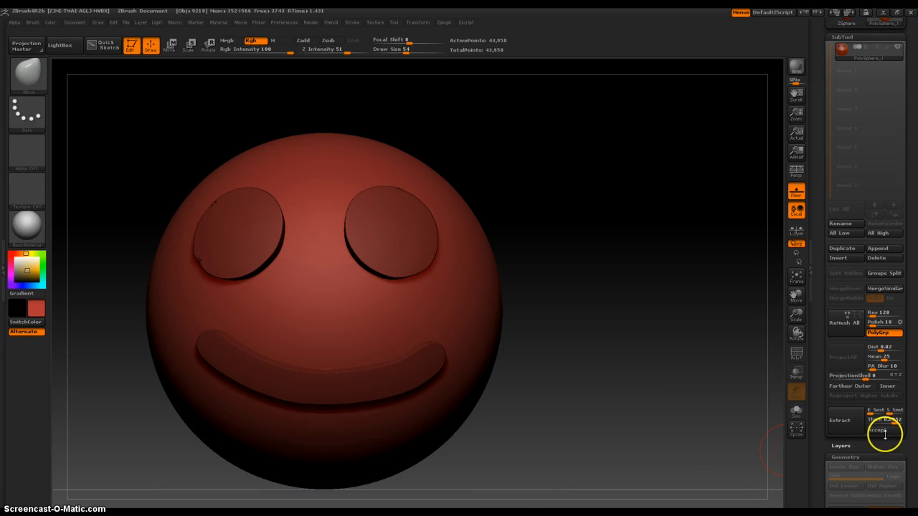
left_click(876, 431)
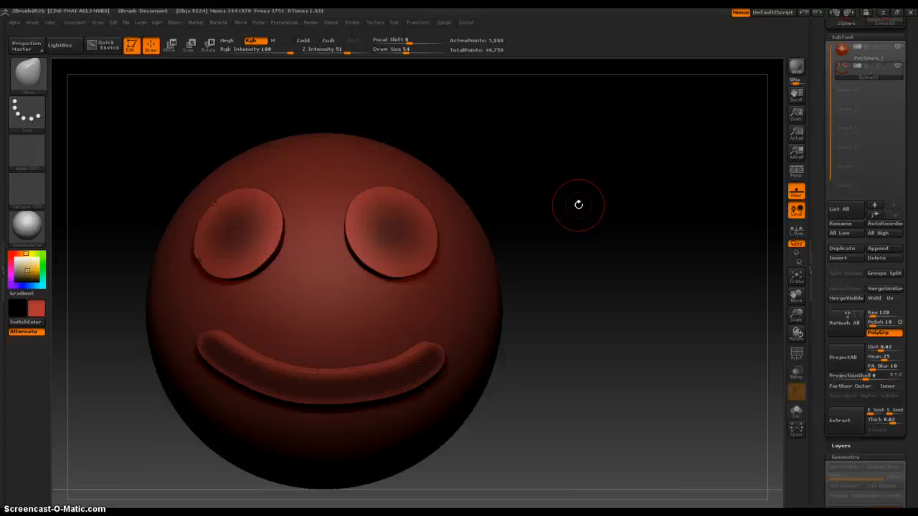
mouse_move(592, 216)
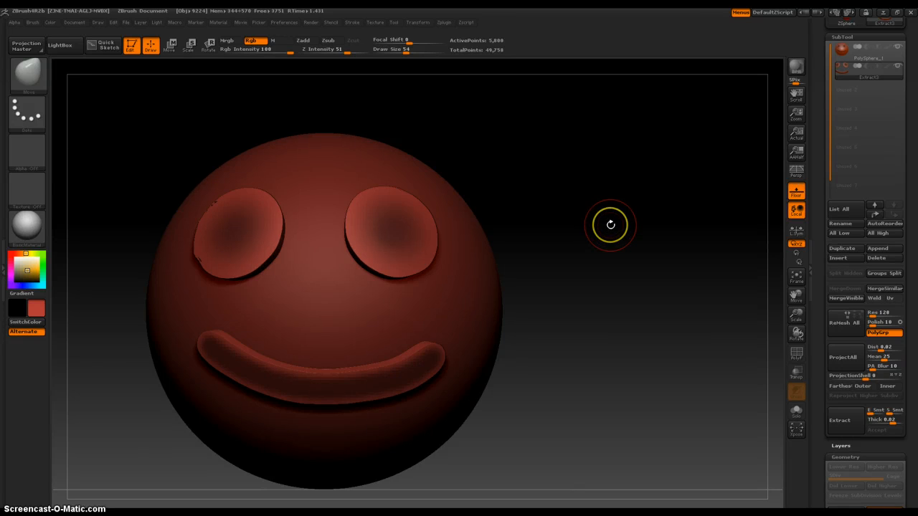
Step: Orbit the sphere to inspect the raised eyes and smile of the Extract subtool
left_click_drag(611, 225, 330, 342)
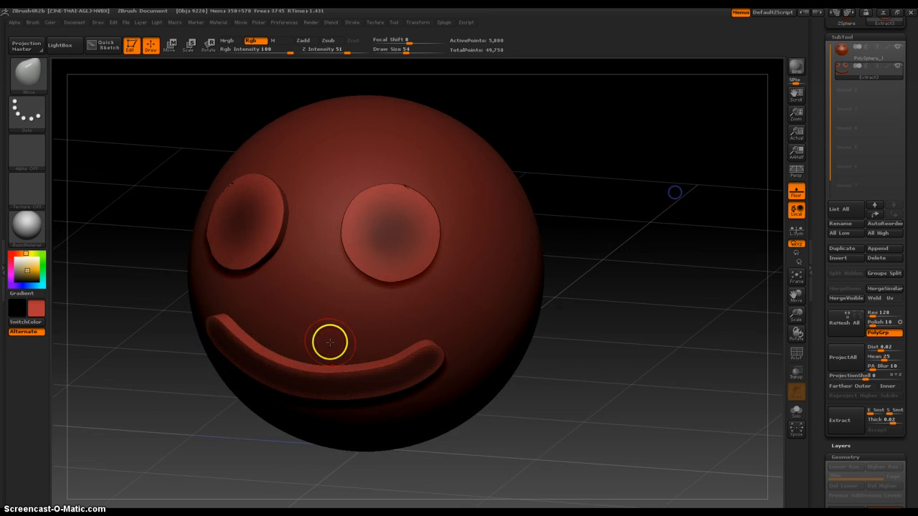